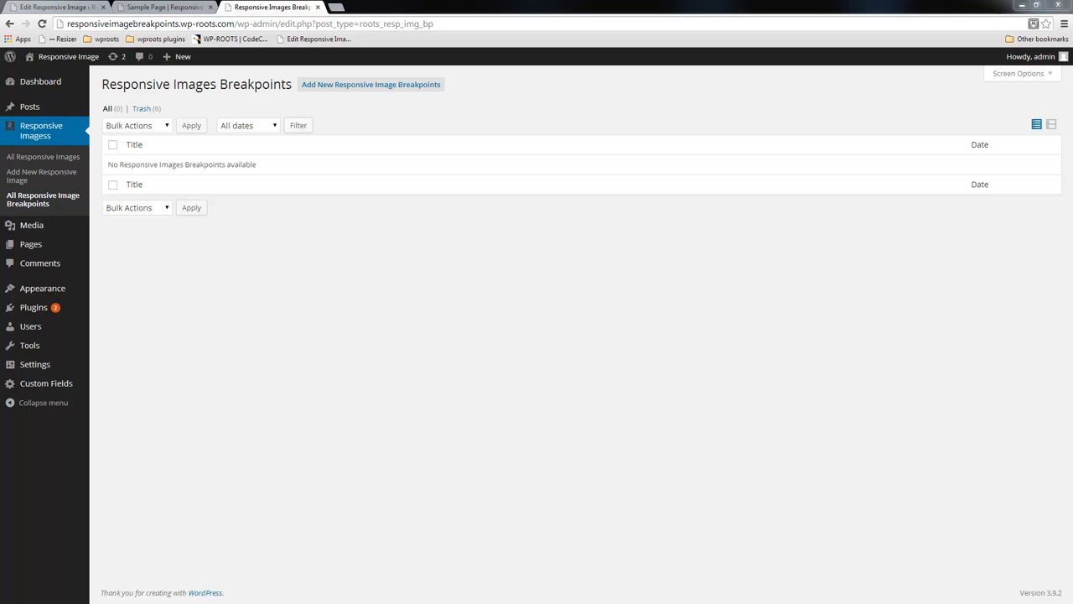
mouse_move(315, 352)
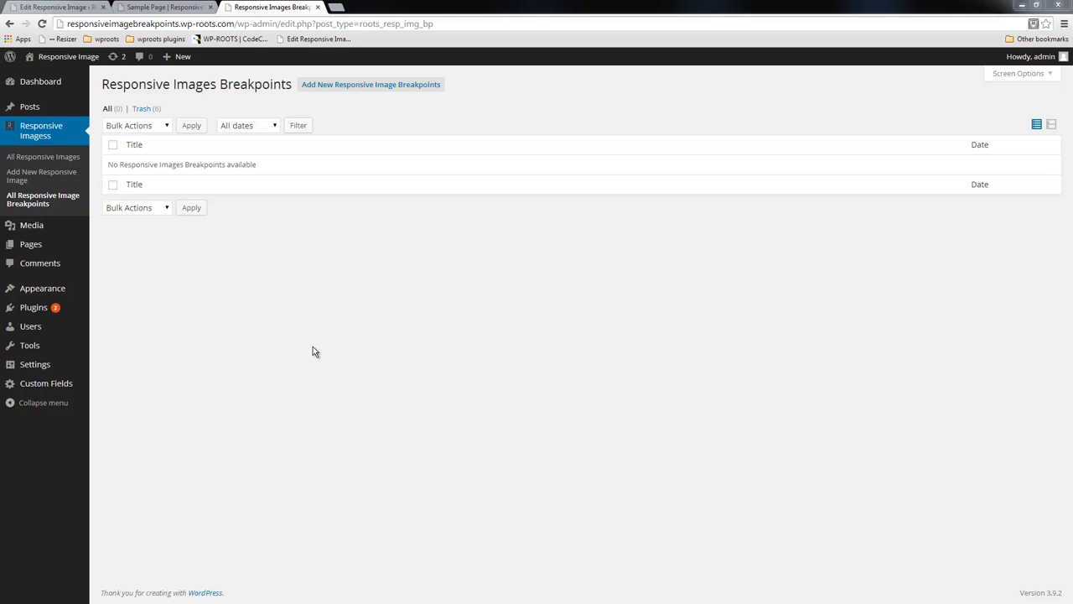
mouse_move(54, 218)
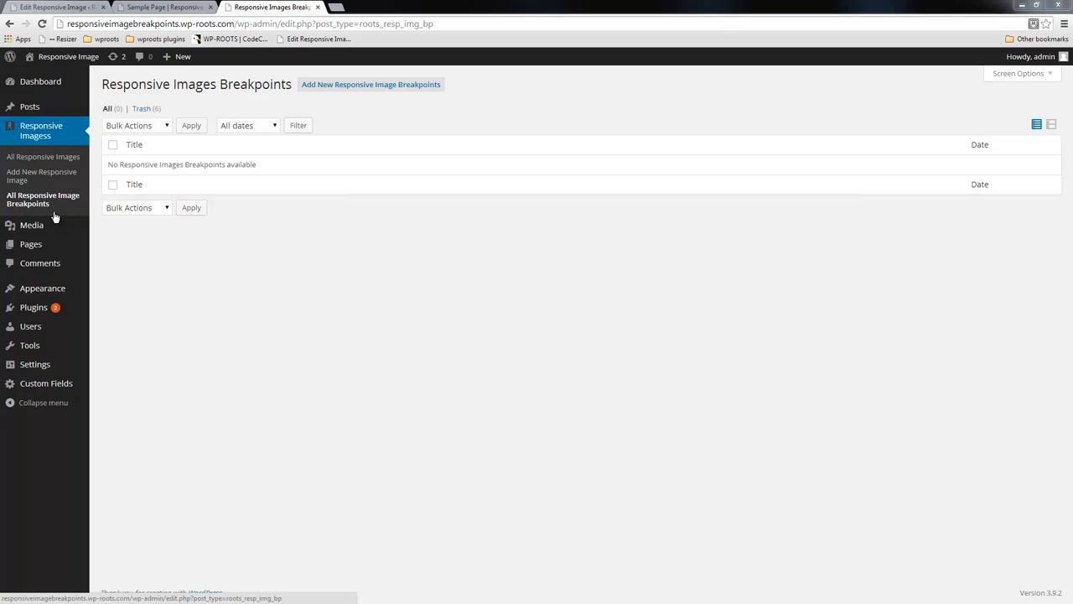
Start a new Responsive Image Breakpoints set from the empty list page.
left_click(371, 83)
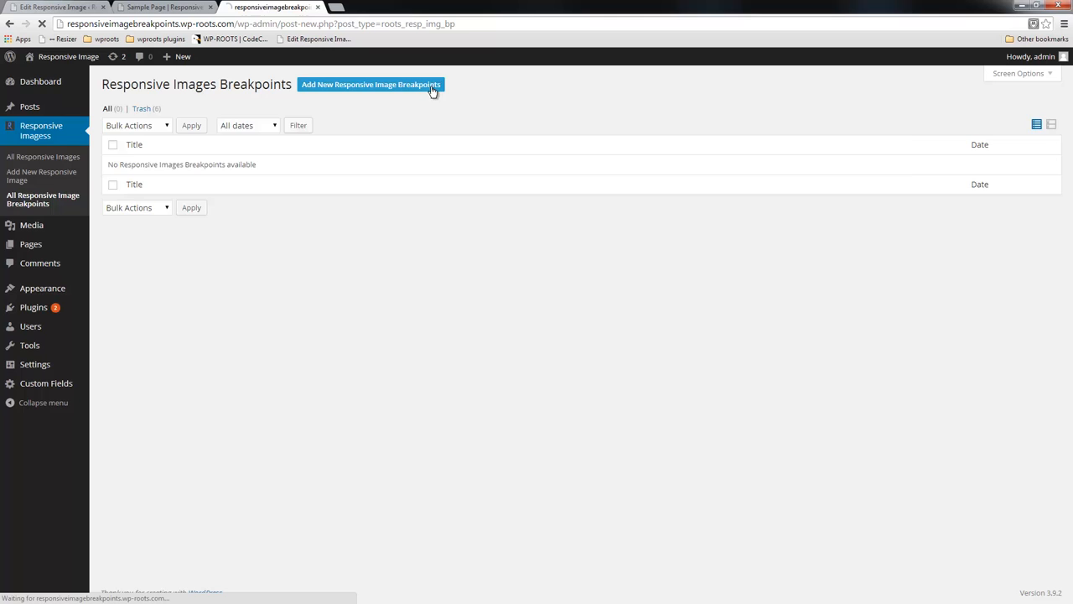
Title the breakpoints set 'my title here'.
left_click(371, 84)
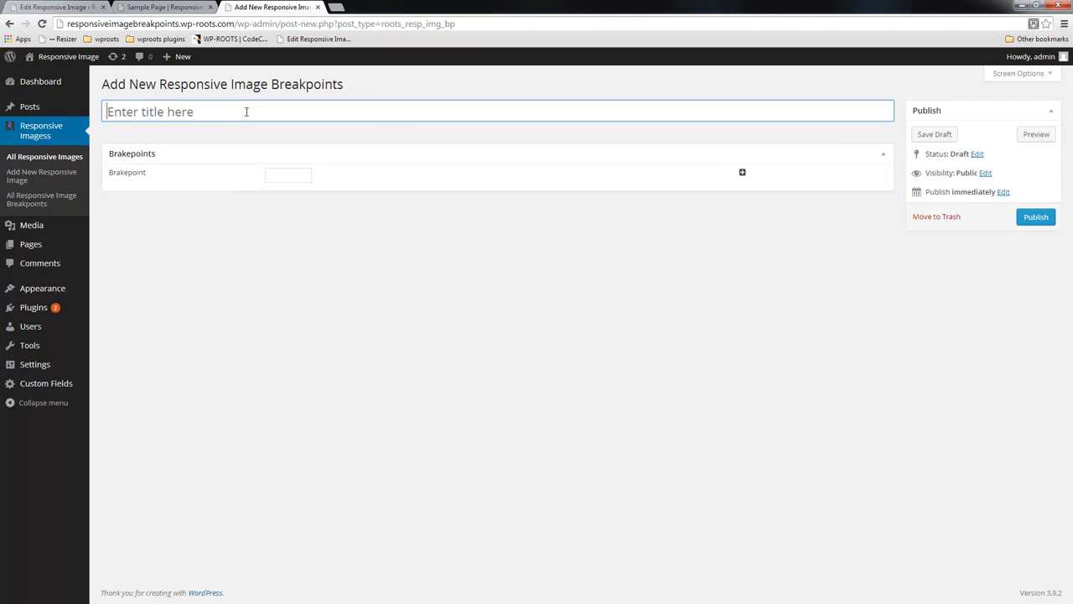
type("my titl")
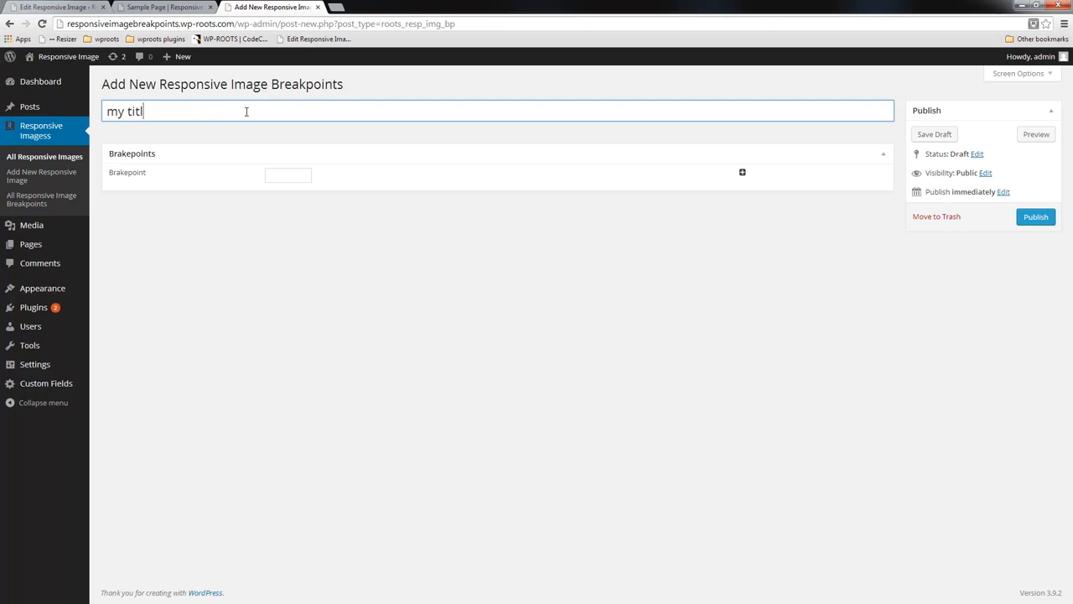
type("e here")
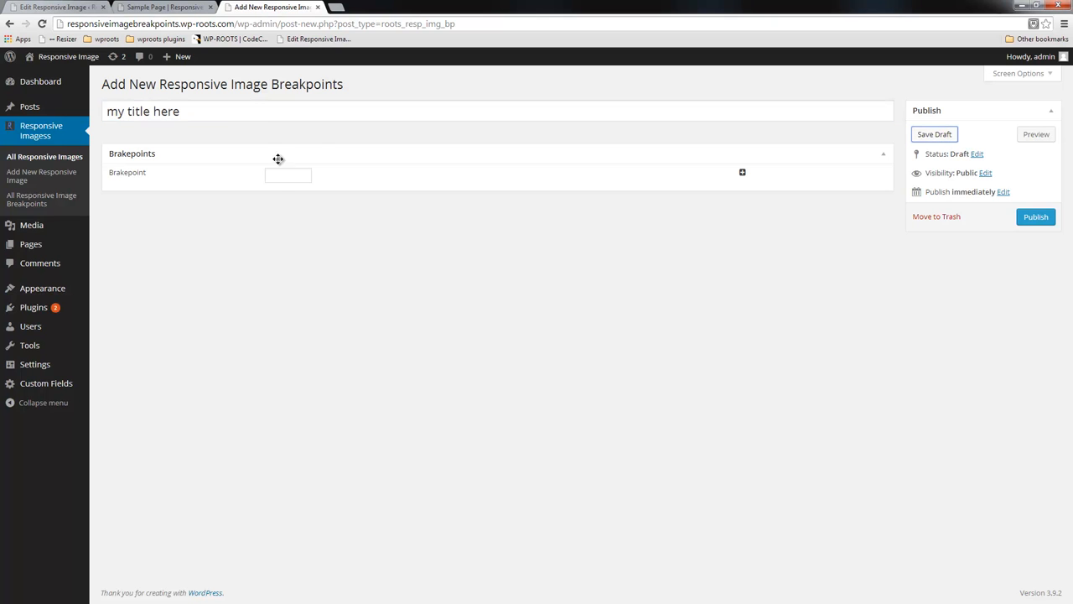
Add breakpoints 320, 480, 720 and 1900, then publish the set.
type("320")
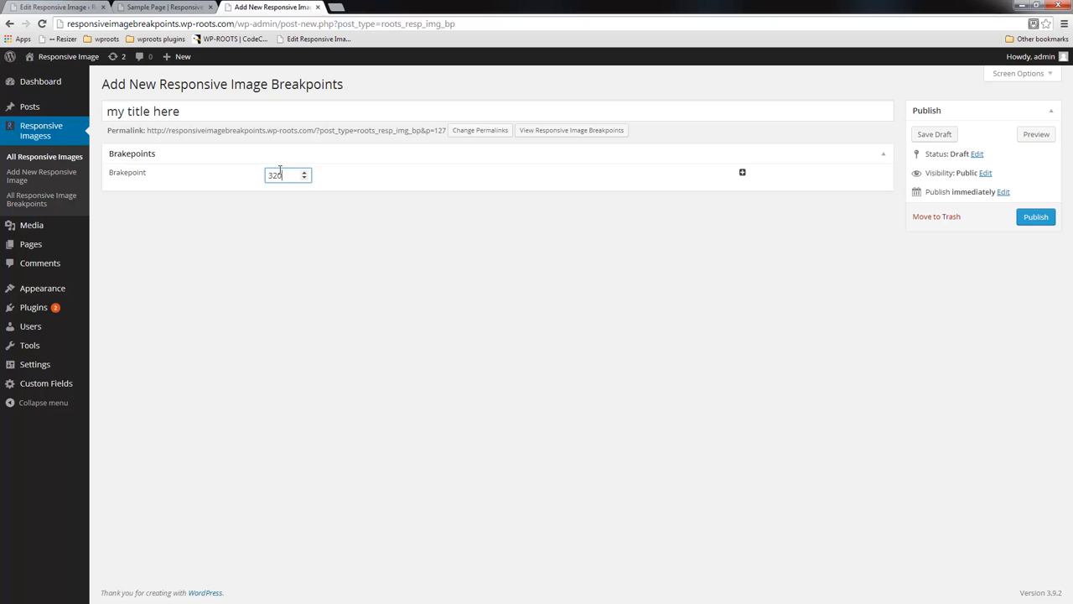
mouse_move(741, 172)
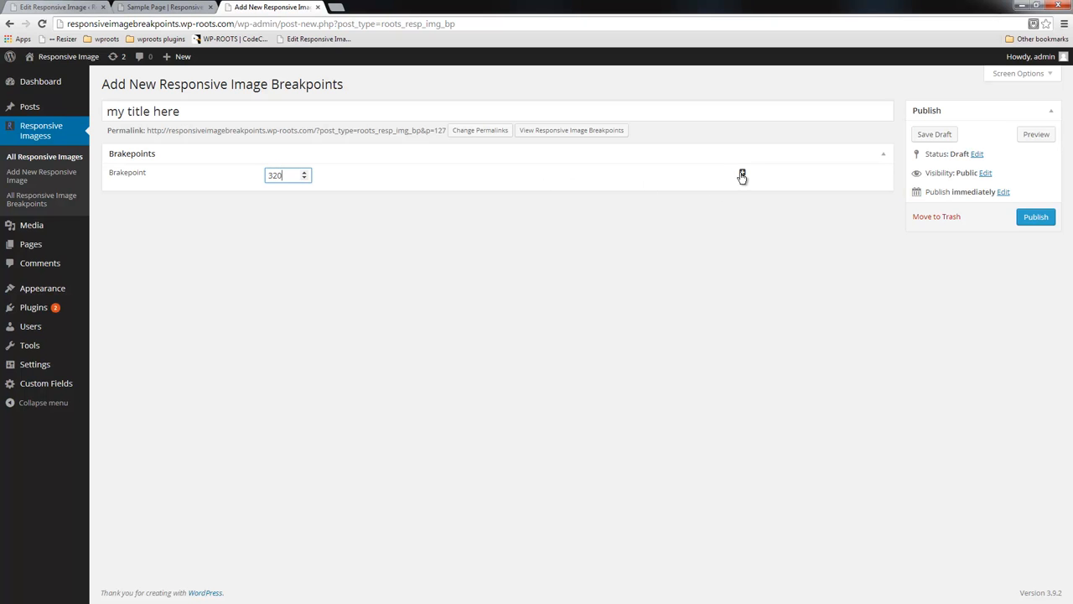
left_click(741, 171)
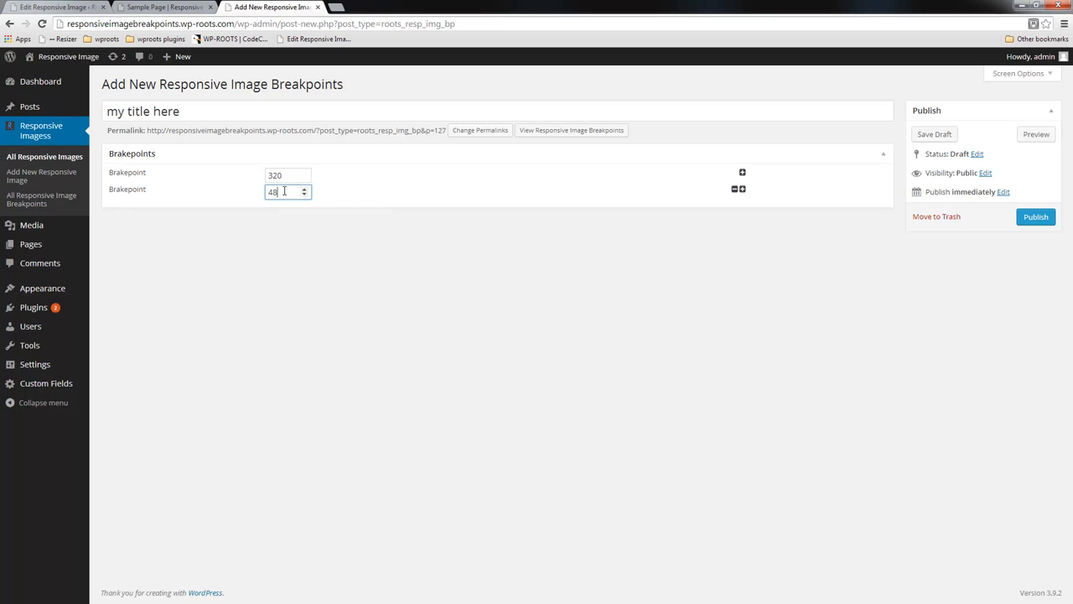
left_click(742, 187)
type("7")
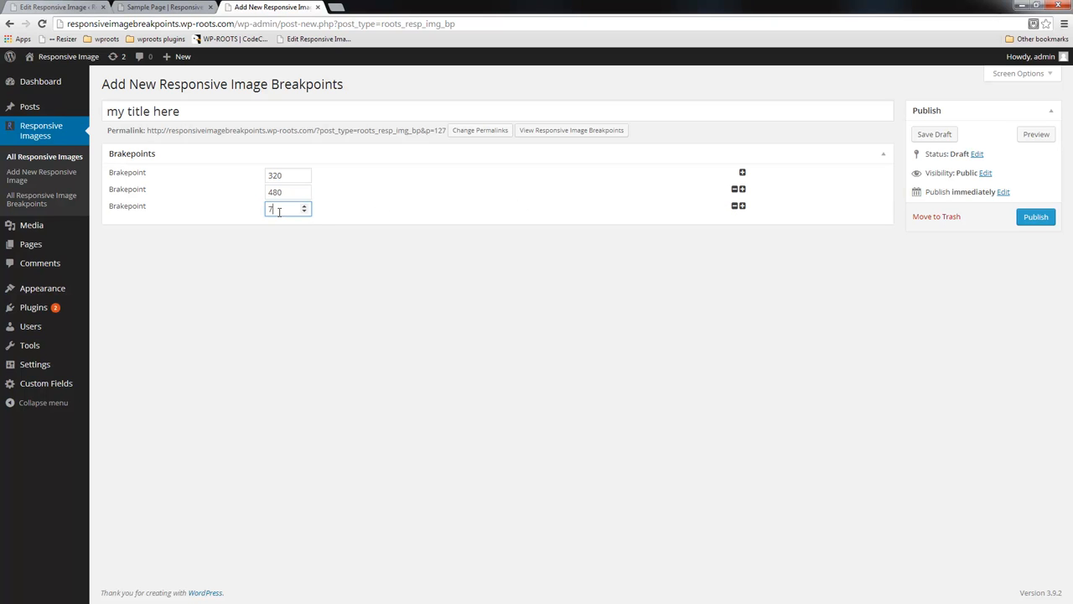
type("20")
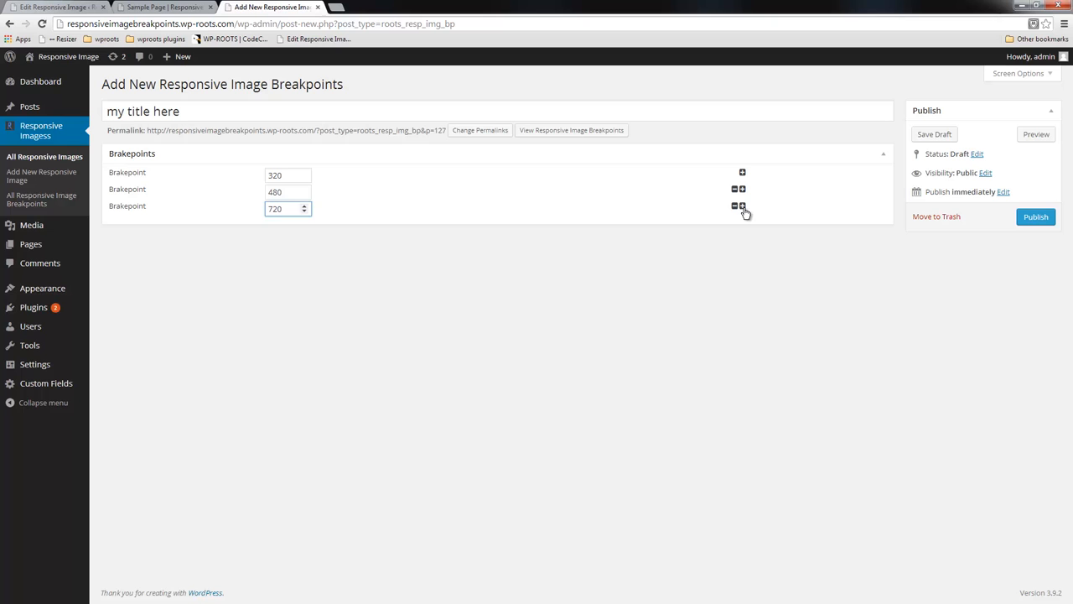
left_click(741, 205)
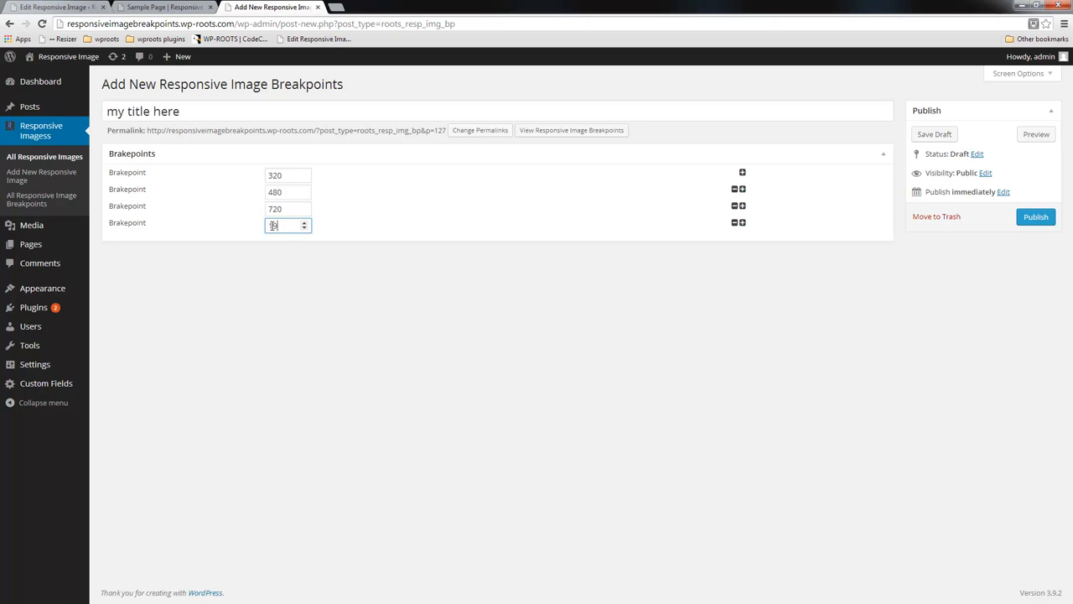
type("1900")
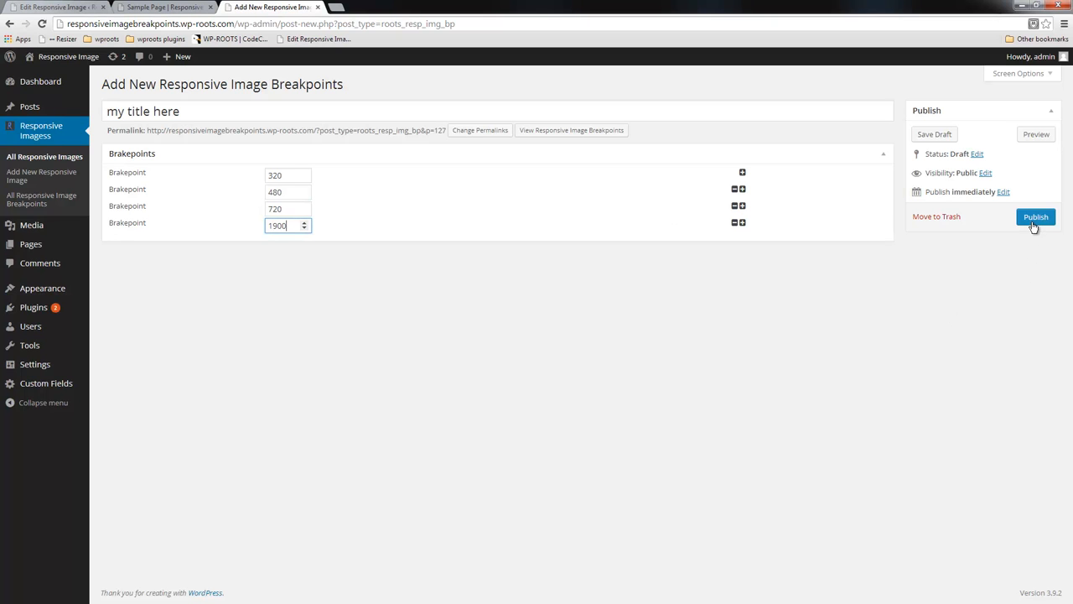
left_click(1036, 217)
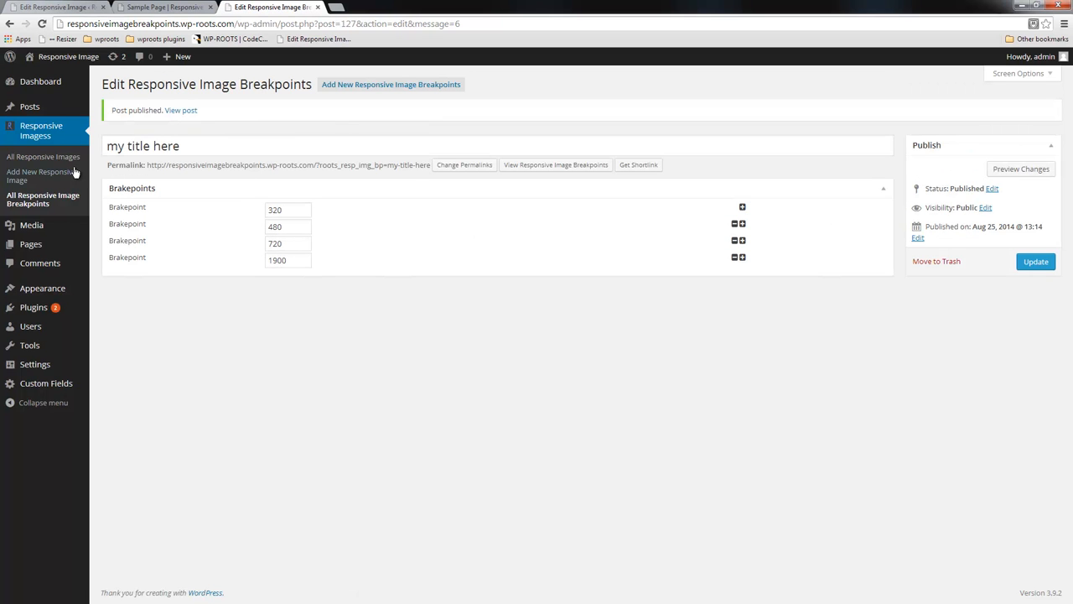
Start a new responsive image from the All Responsive Images list.
left_click(43, 156)
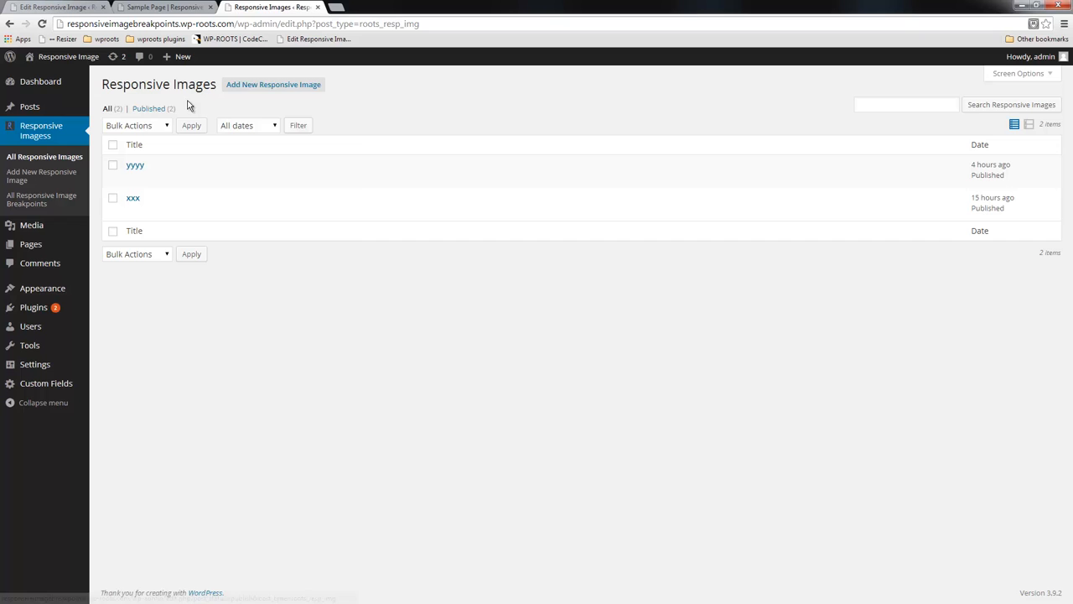
left_click(273, 84)
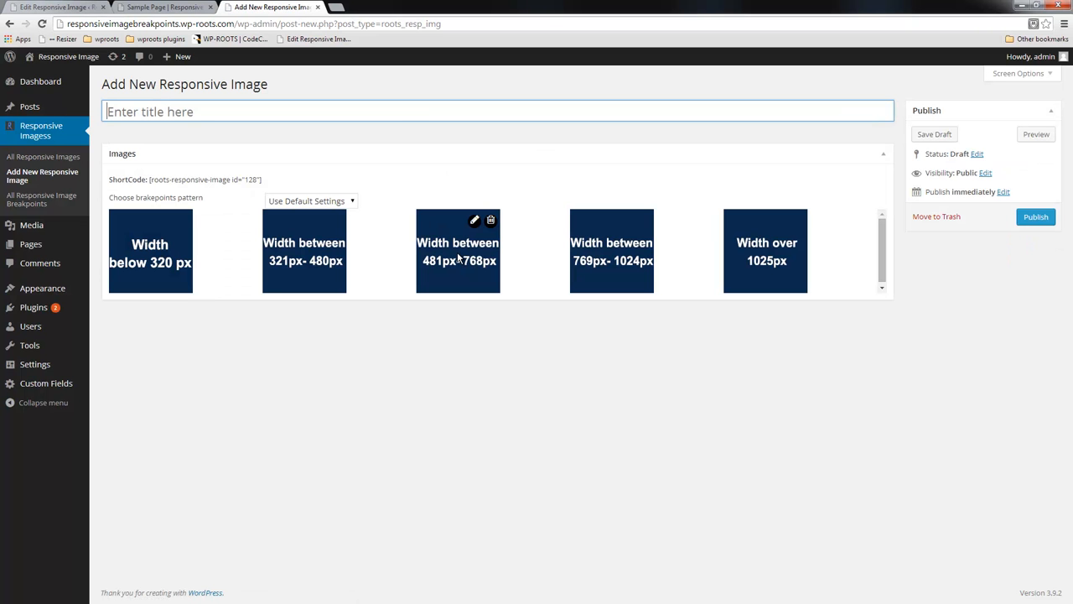
mouse_move(401, 279)
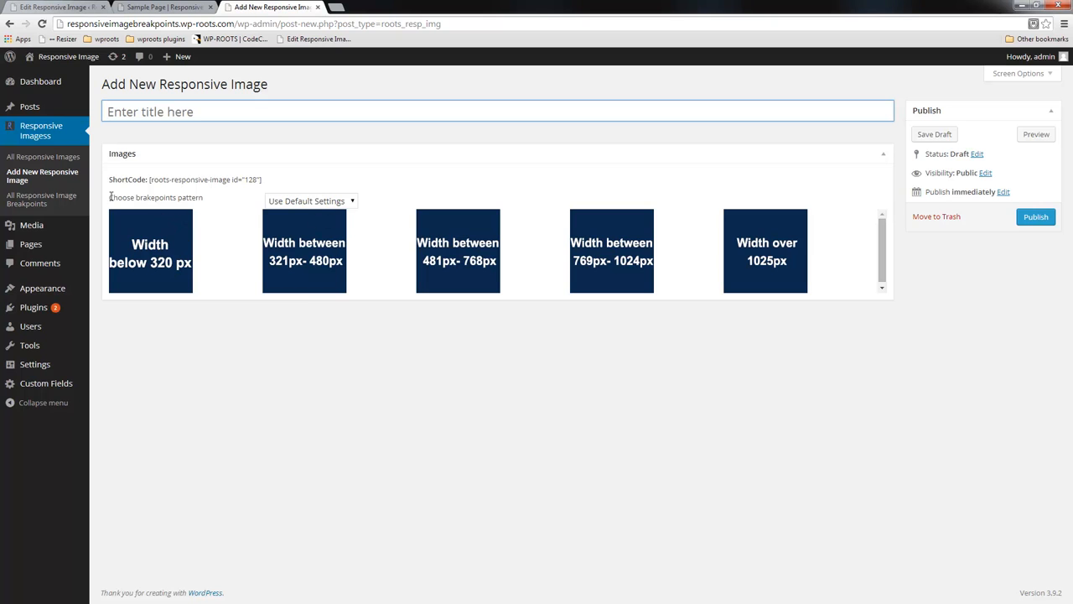
mouse_move(305, 251)
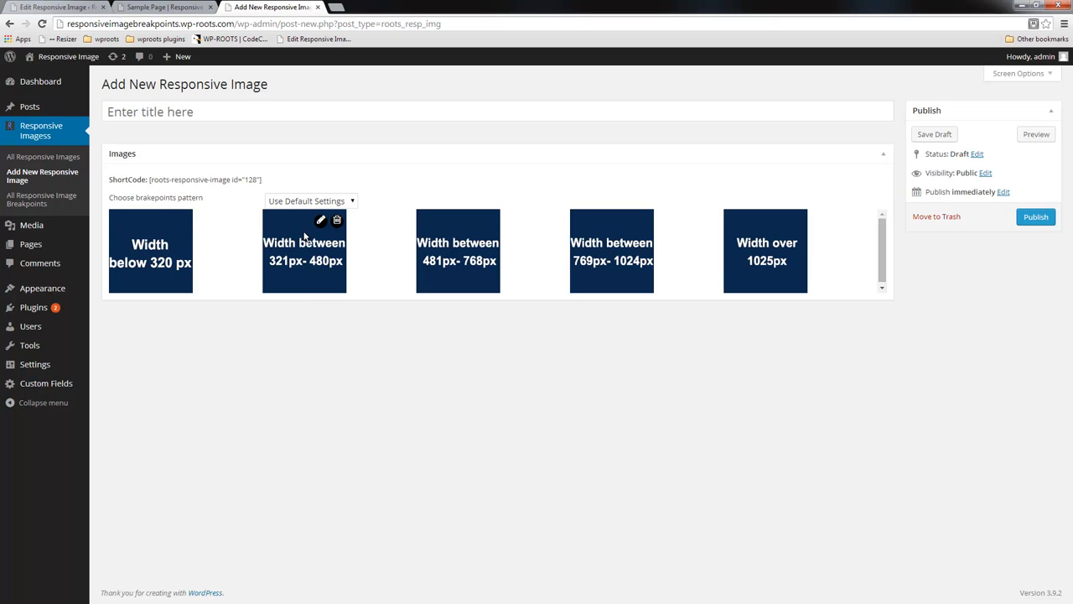
mouse_move(352, 230)
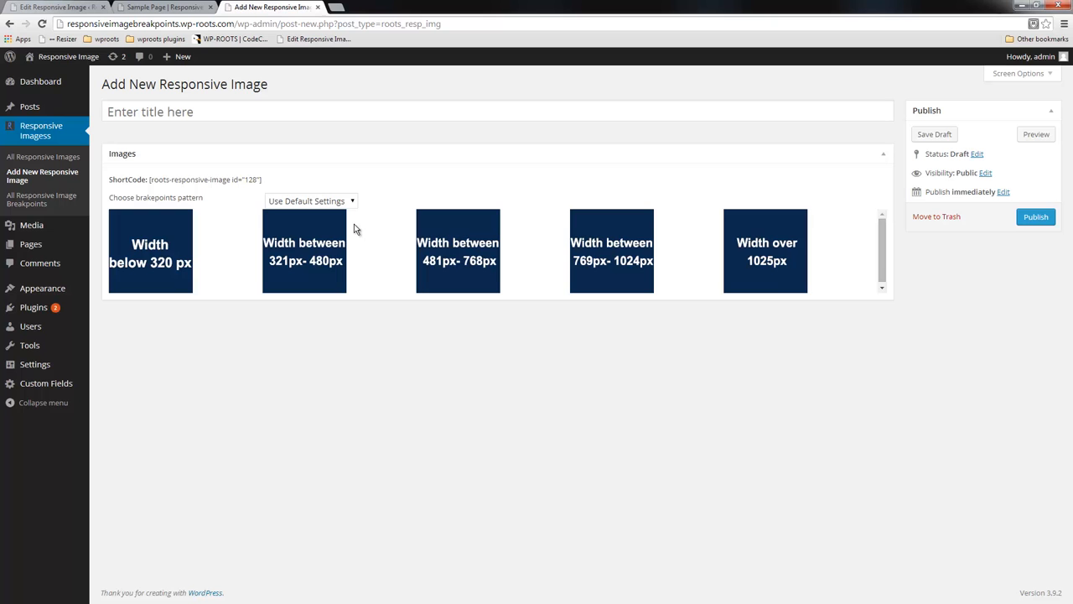
mouse_move(218, 271)
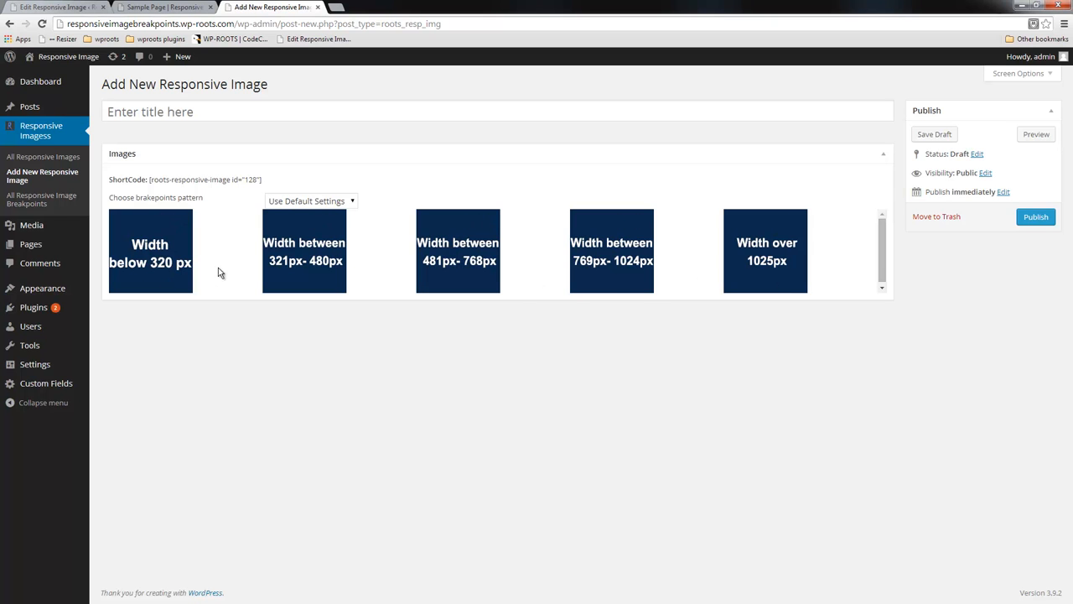
left_click(311, 201)
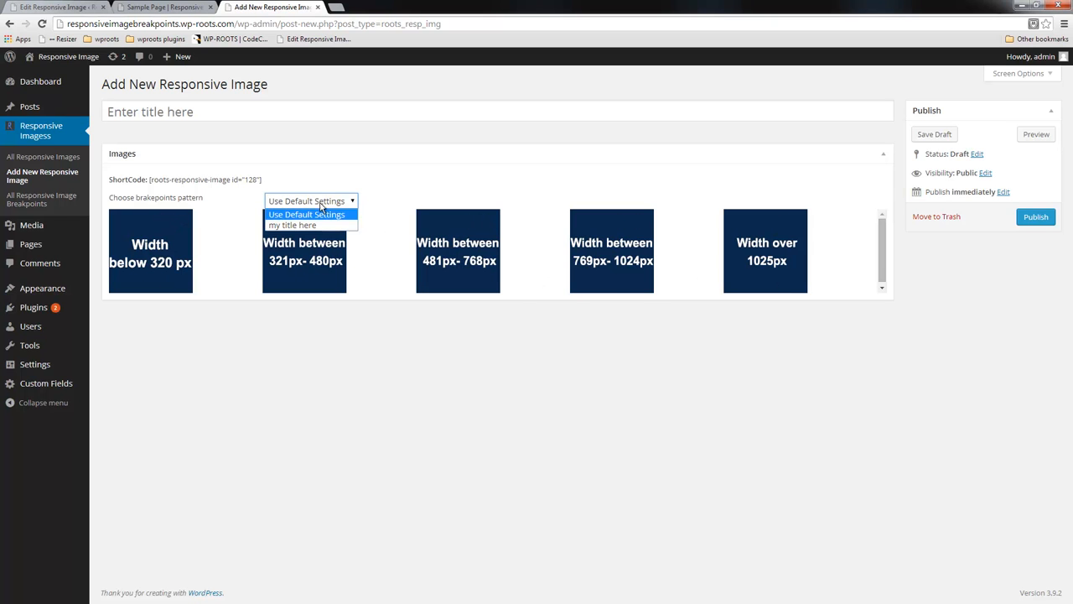
mouse_move(291, 225)
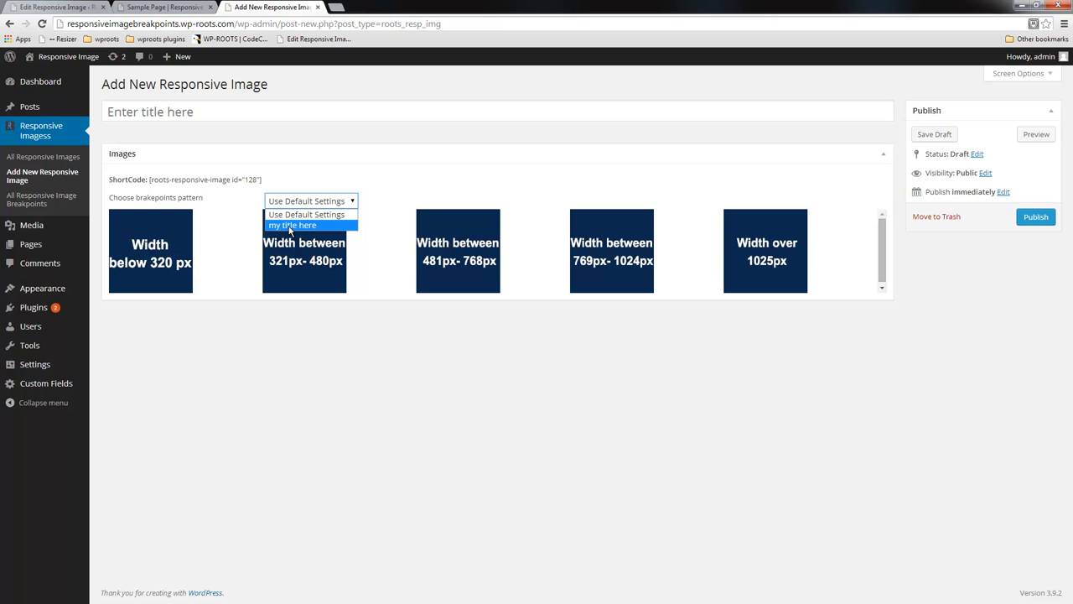
left_click(291, 225)
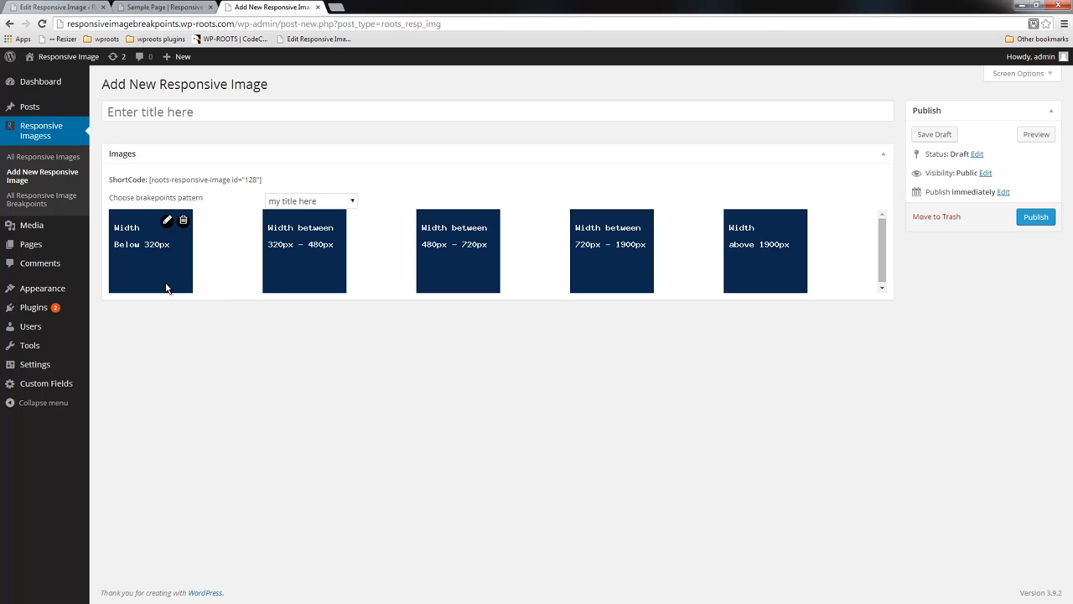
mouse_move(411, 284)
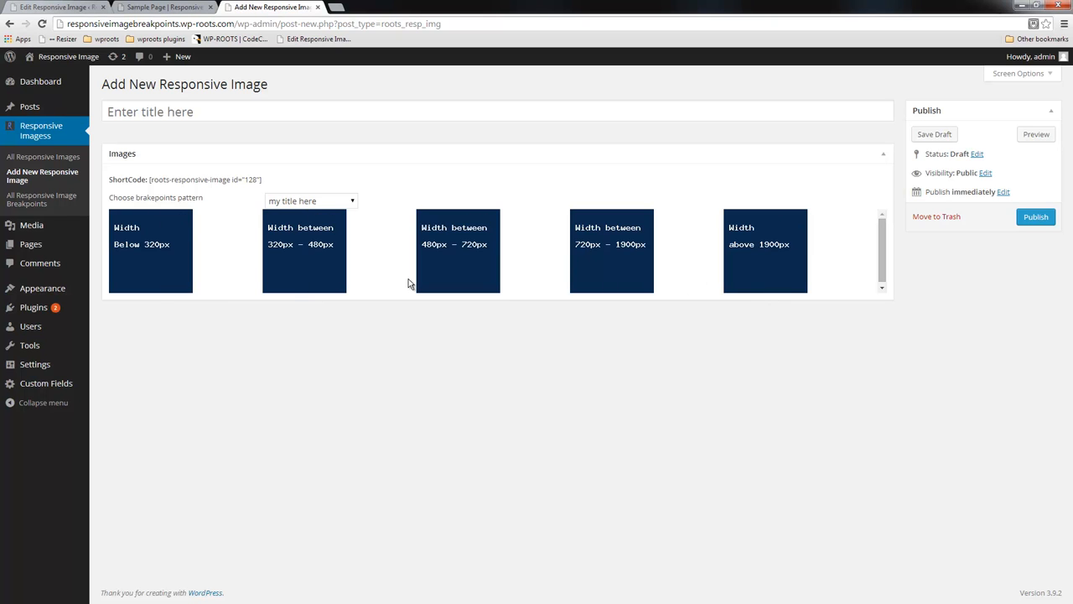
mouse_move(151, 252)
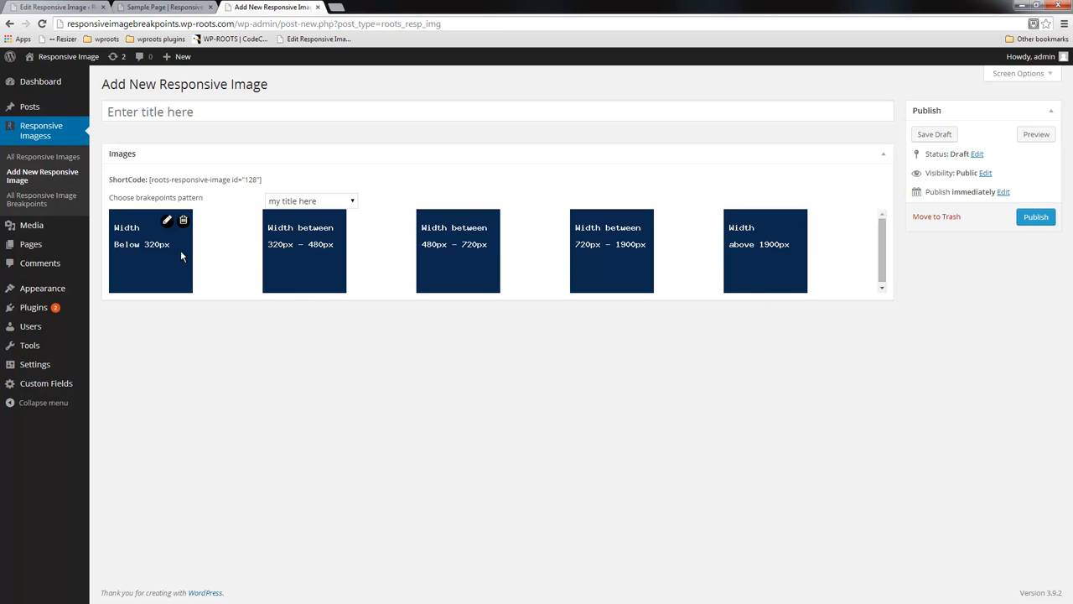
mouse_move(304, 252)
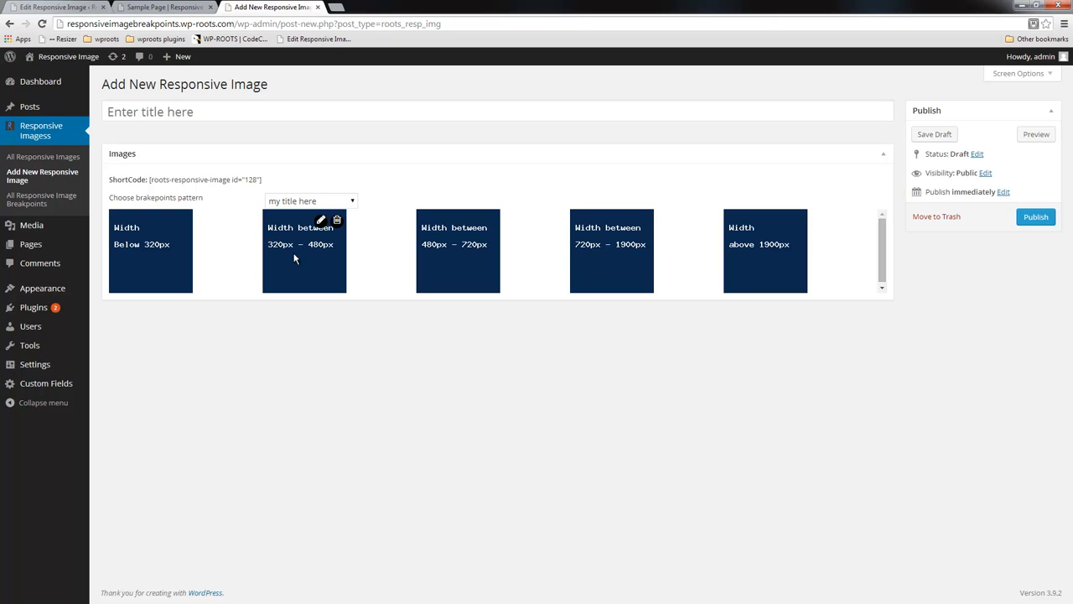
mouse_move(325, 258)
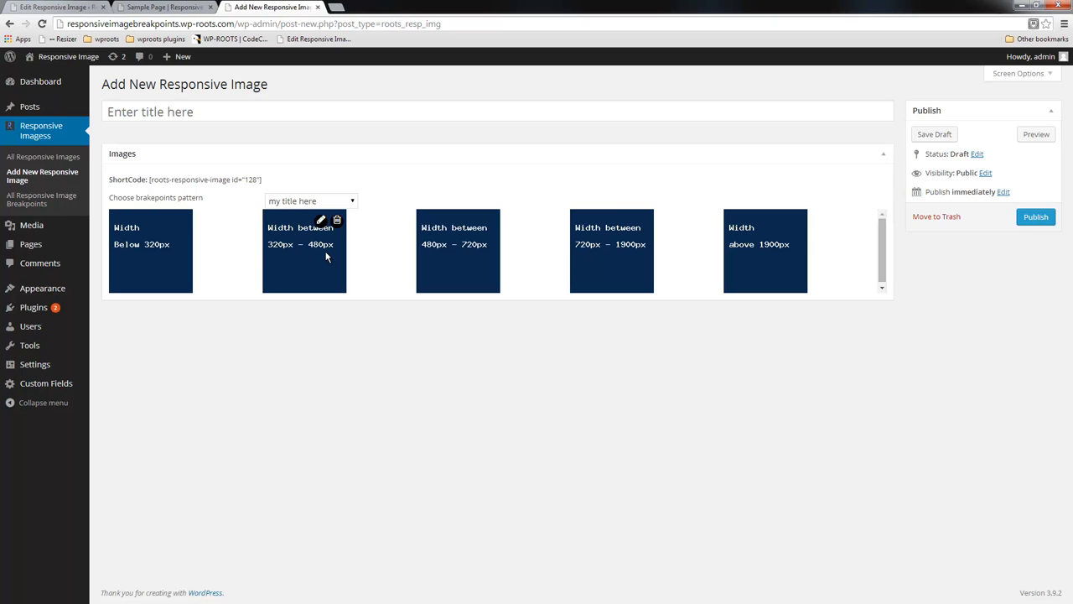
mouse_move(738, 241)
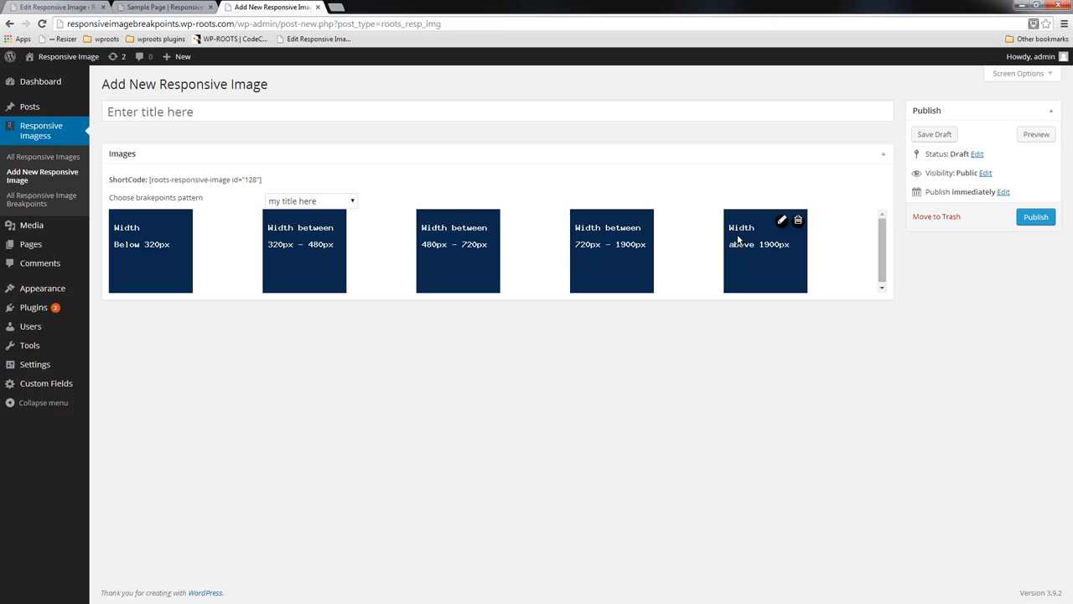
mouse_move(779, 255)
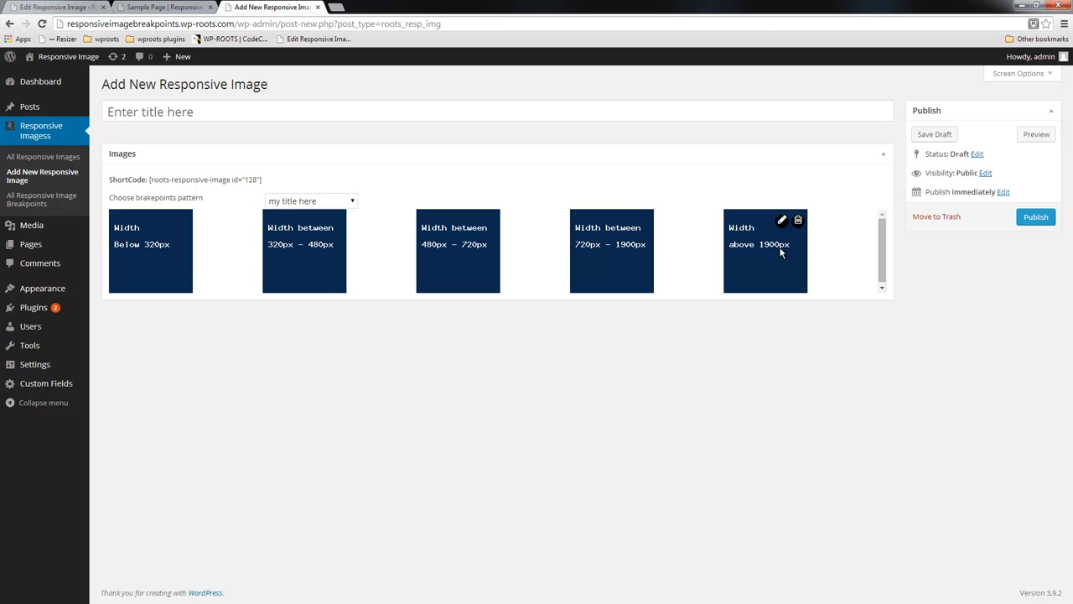
mouse_move(168, 228)
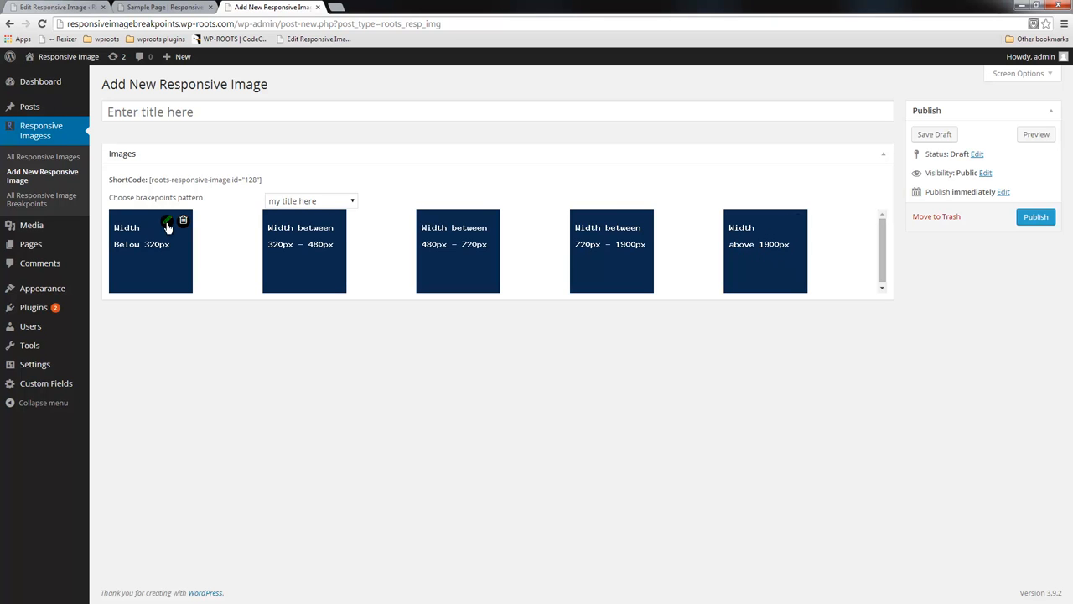
Assign a cartoon landscape picture to the below-320px slot.
left_click(167, 221)
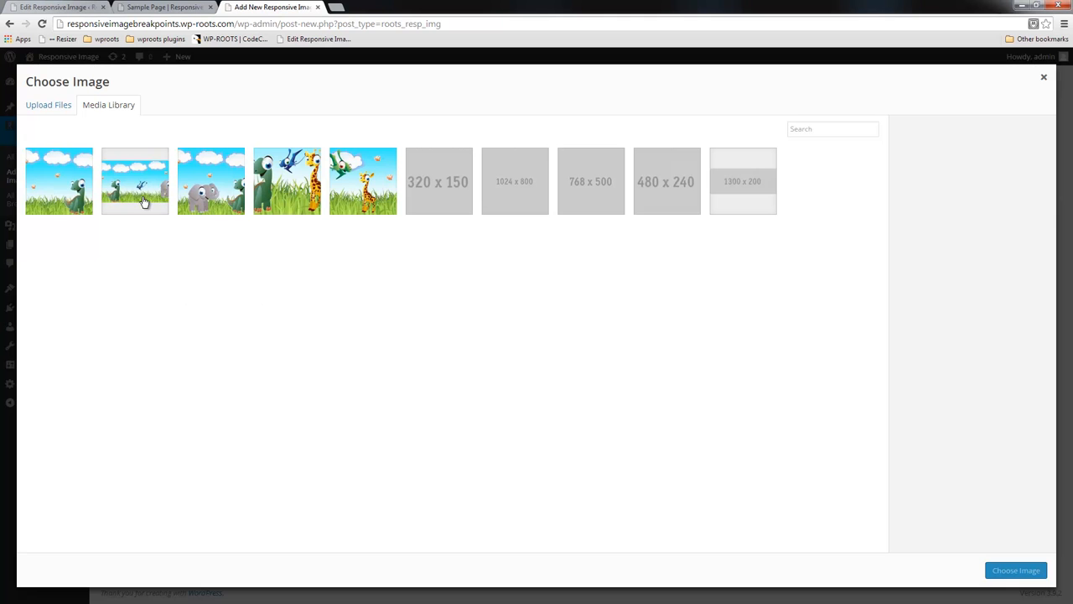
left_click(1043, 77)
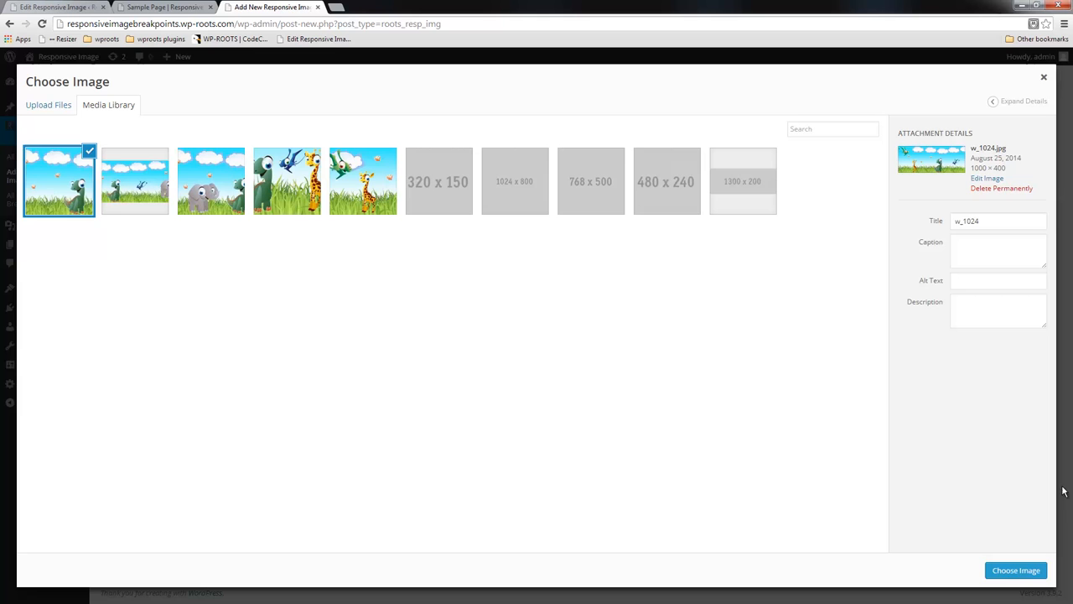
left_click(1016, 570)
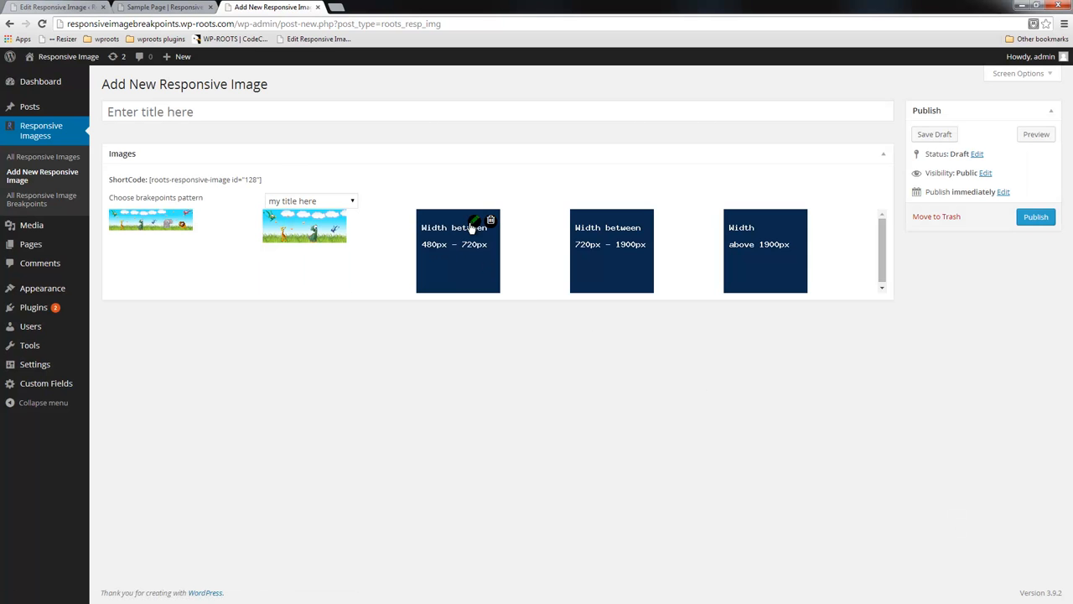
Assign the giraffe and wide landscape pictures to the remaining width slots.
left_click(475, 220)
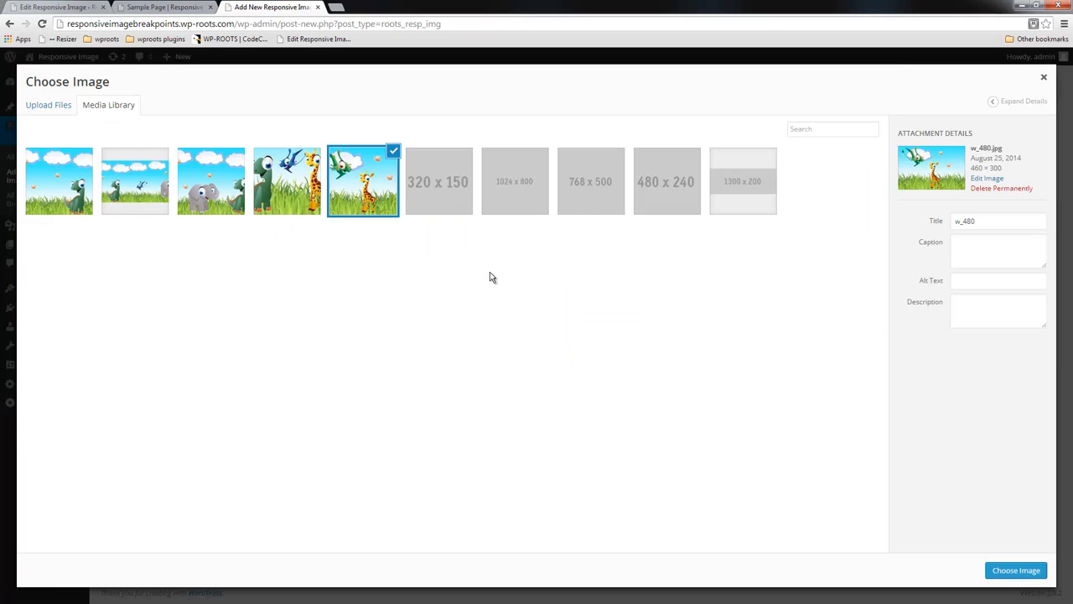
left_click(1016, 570)
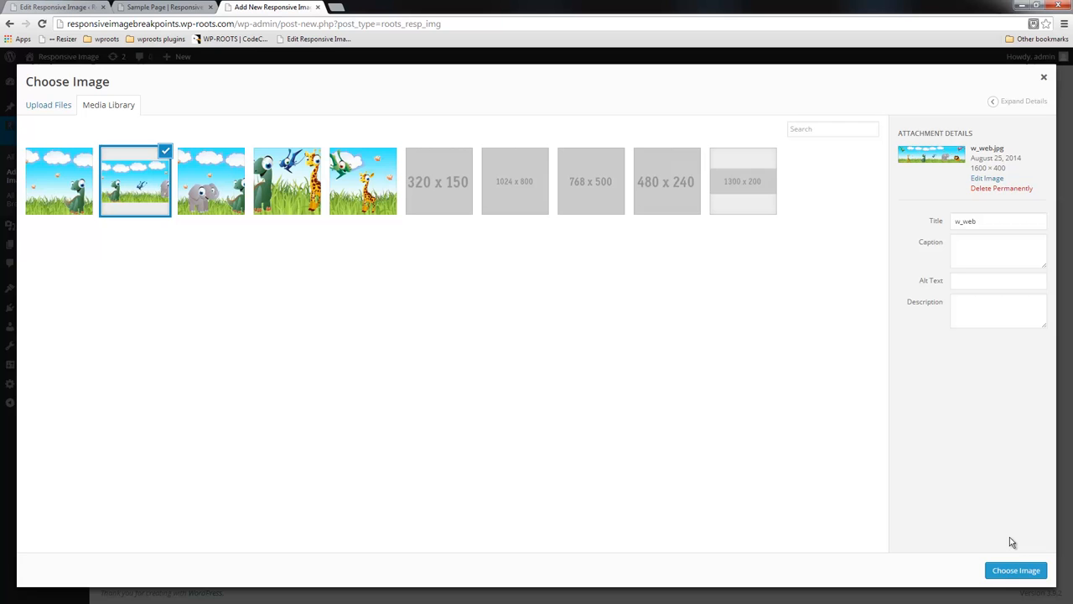
left_click(1016, 570)
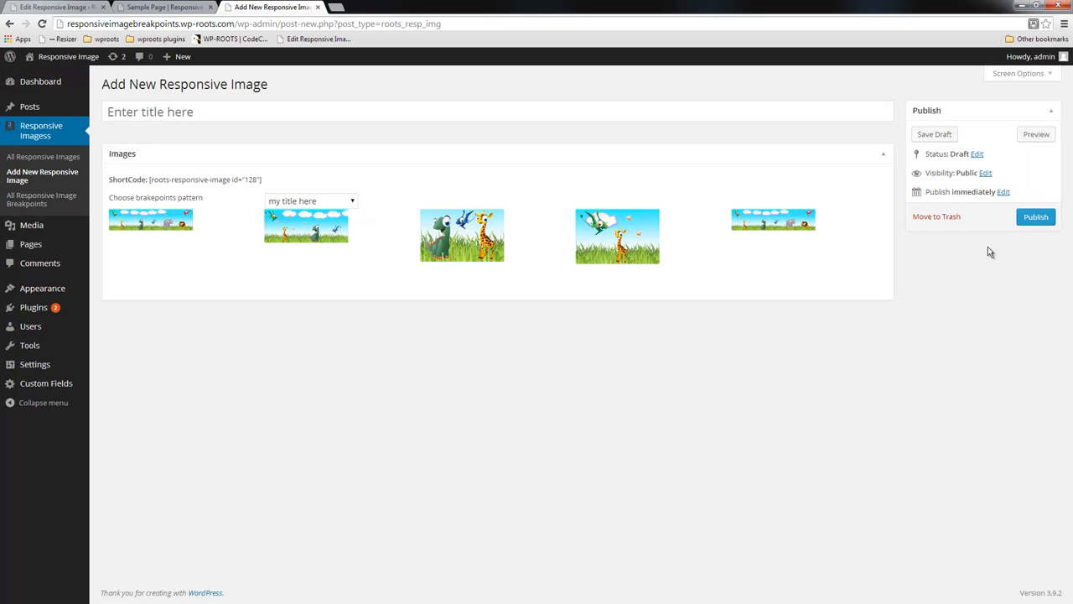
Publish the responsive image and copy its id 128 shortcode, then go to Pages.
left_click(1037, 217)
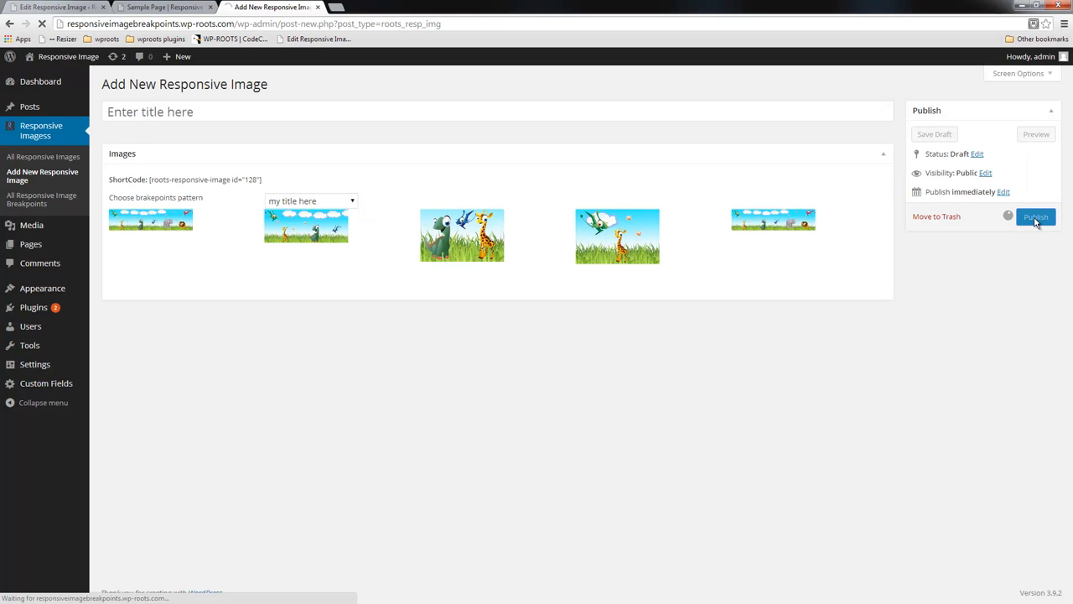
left_click(1036, 216)
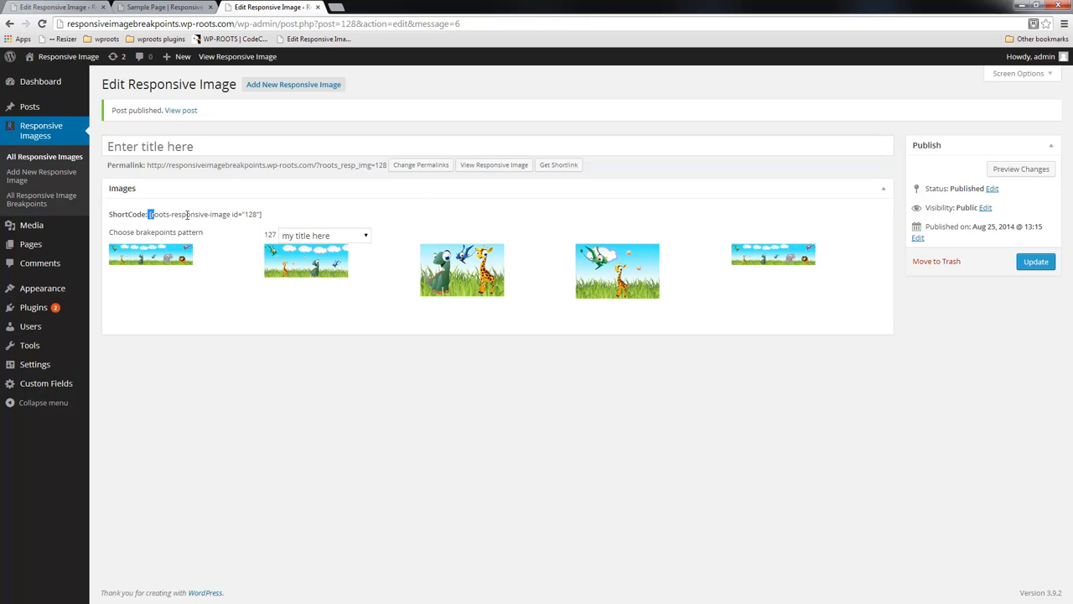
triple_click(205, 214)
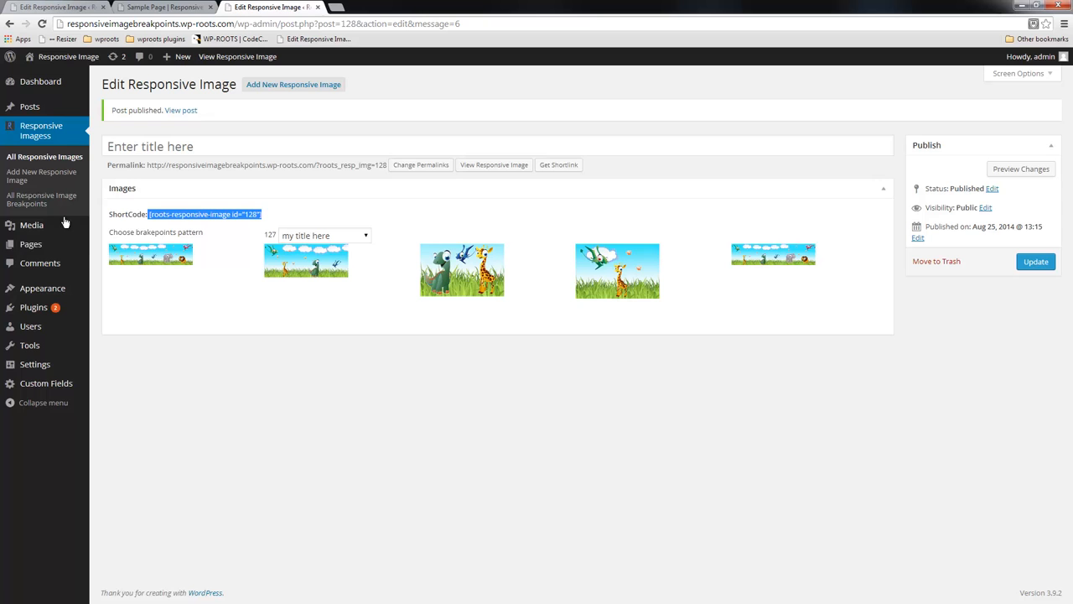
left_click(30, 245)
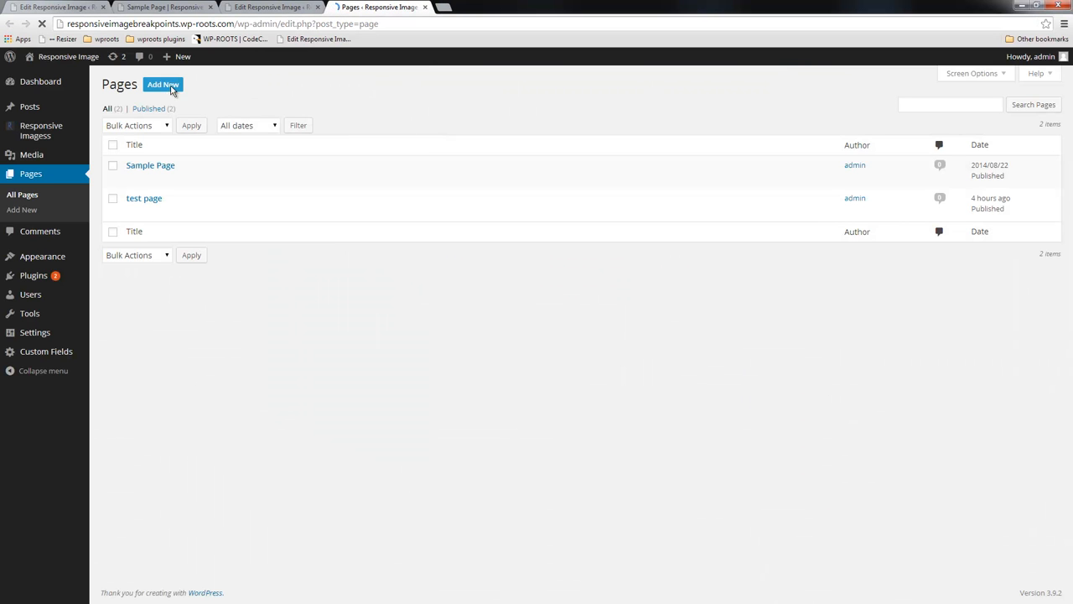
Create a page 'my new image' containing [roots-responsive-image id="128"].
left_click(162, 84)
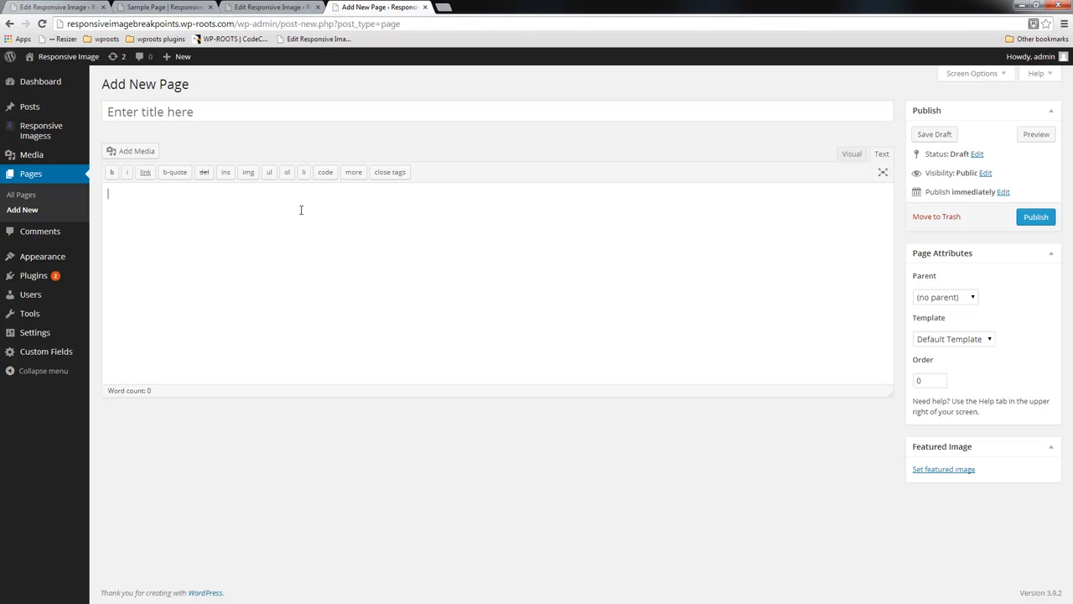
type("[roots-responsive-image id=\"128\"]")
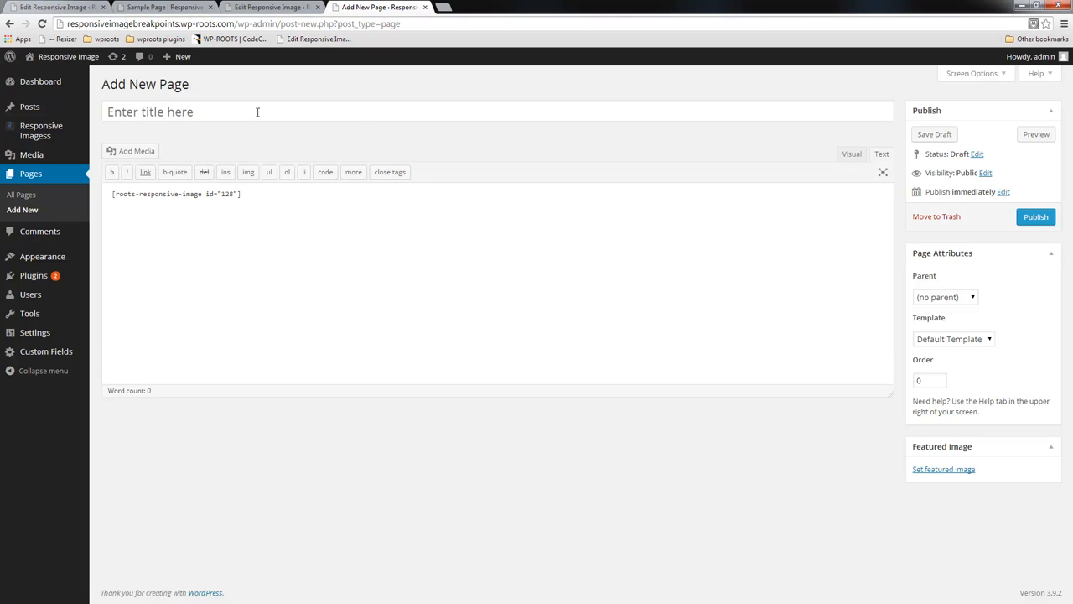
type("my new im")
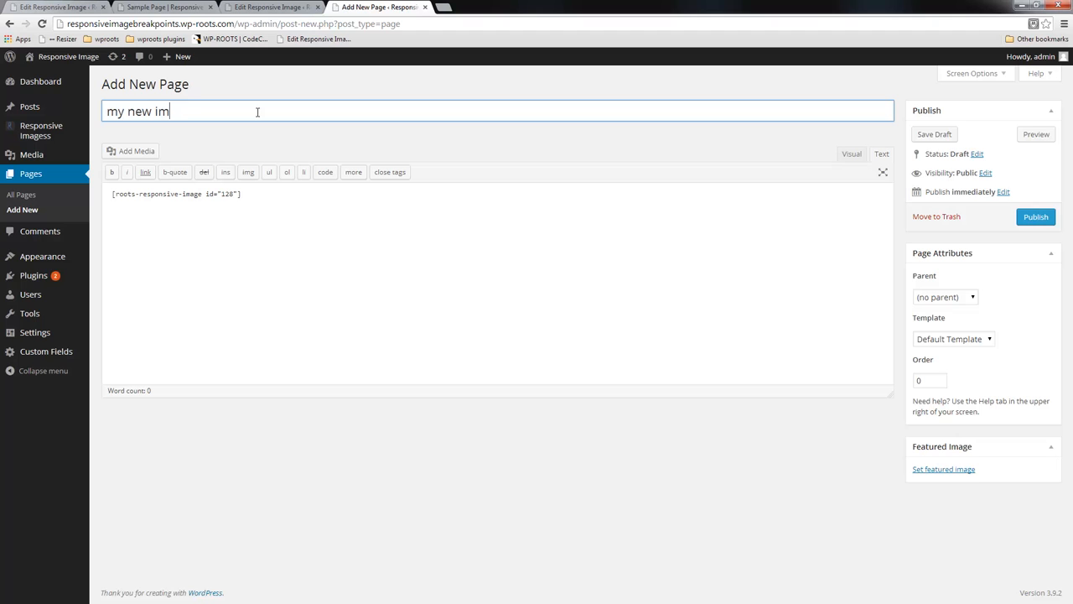
type("age")
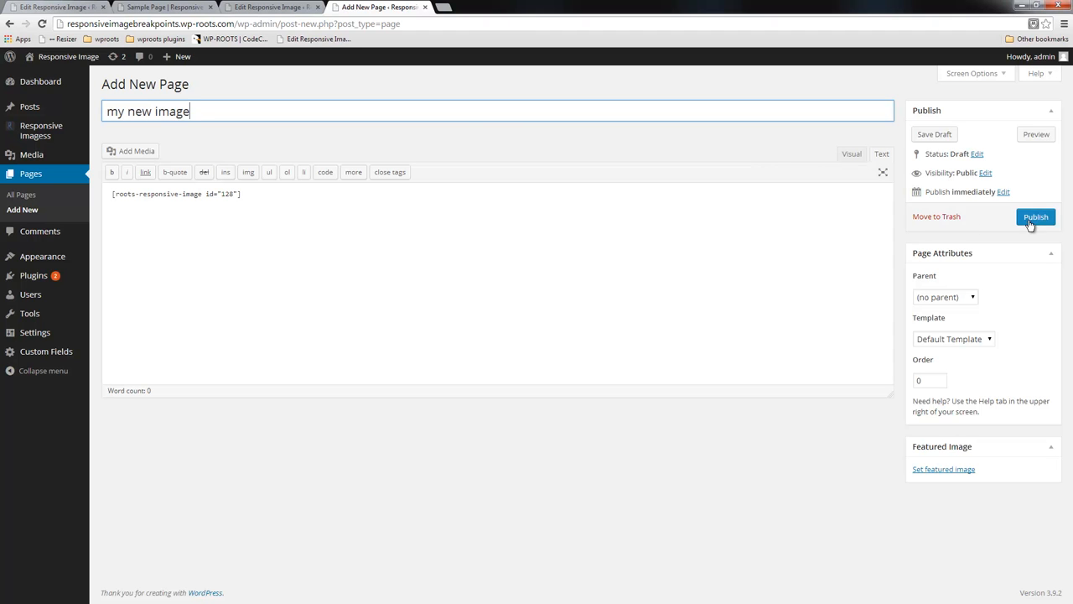
Publish the page and view it live showing the cartoon banner.
left_click(1037, 217)
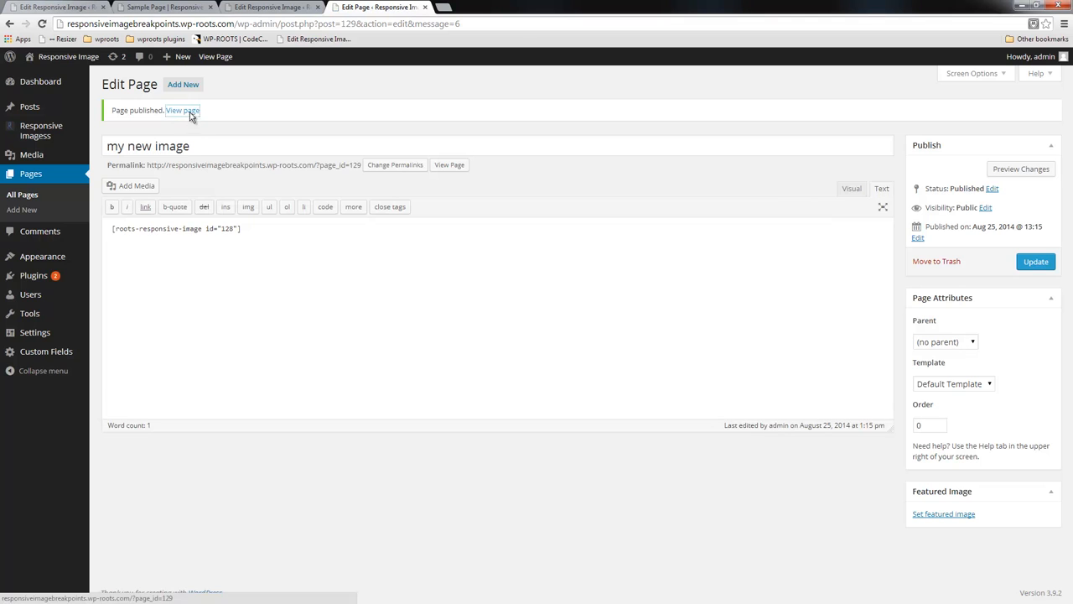
left_click(182, 111)
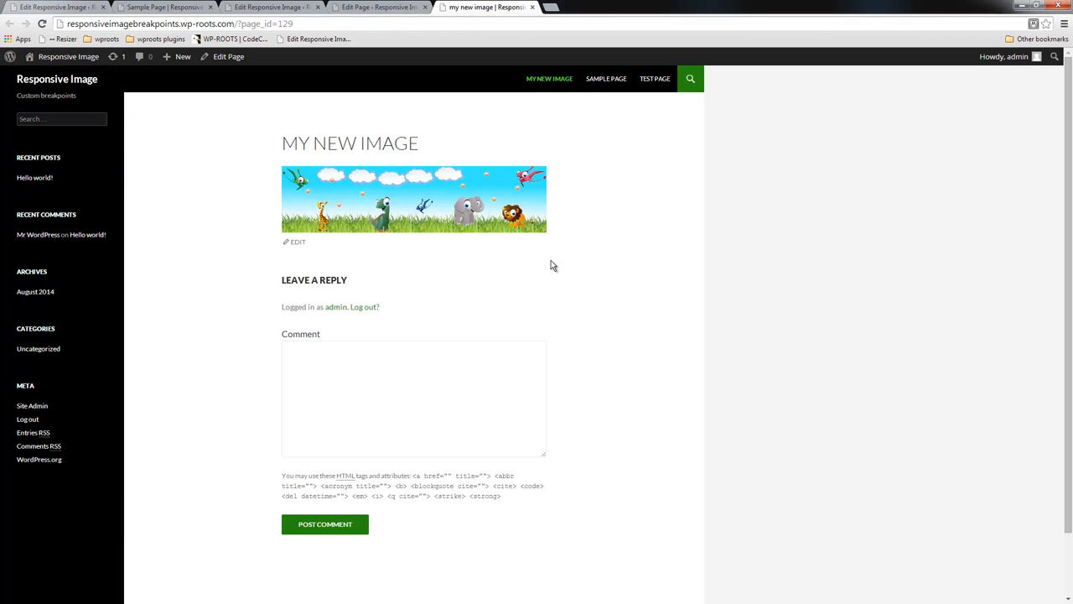
mouse_move(567, 245)
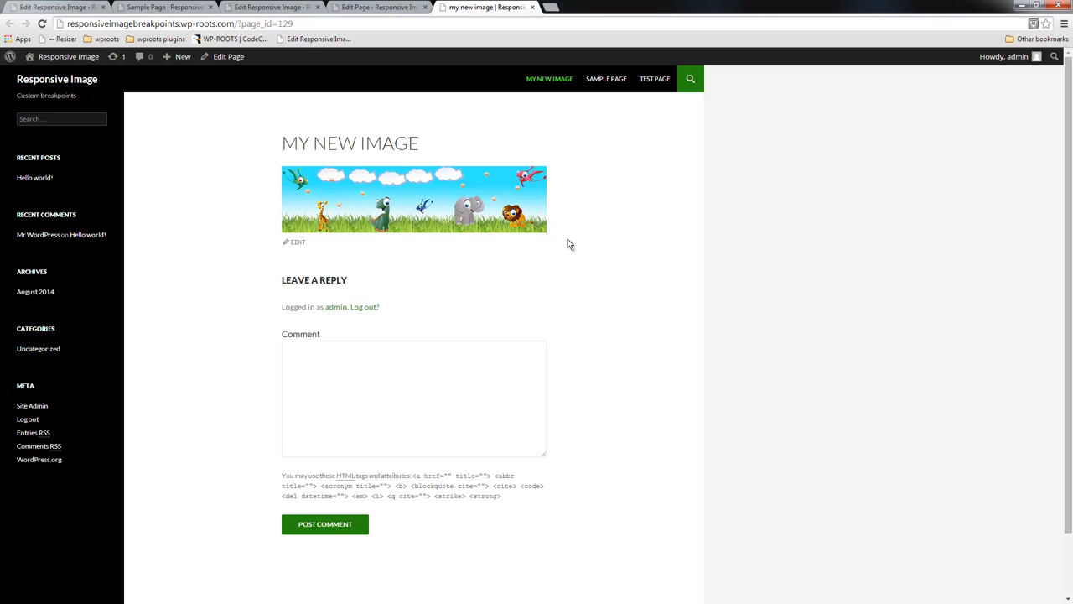
mouse_move(665, 206)
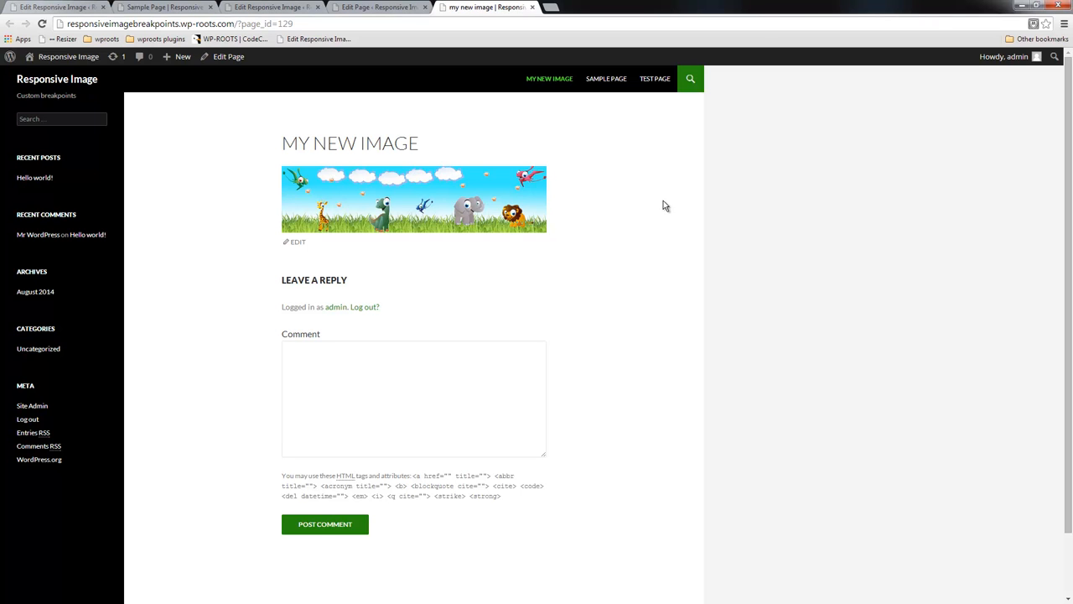